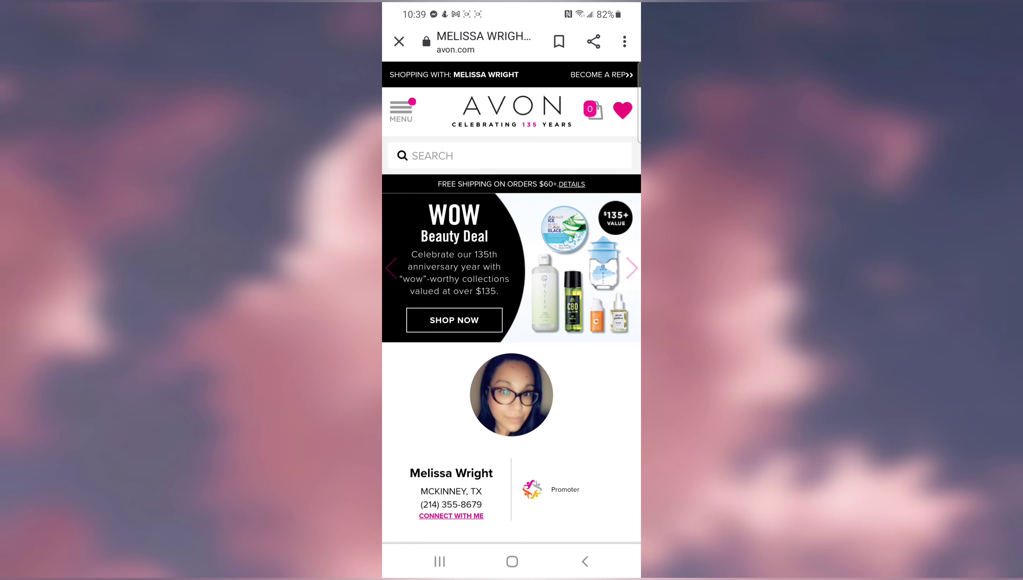
# Step: Go to My Account, showing profile, order history, ordering info and wish list sections
pyautogui.click(401, 111)
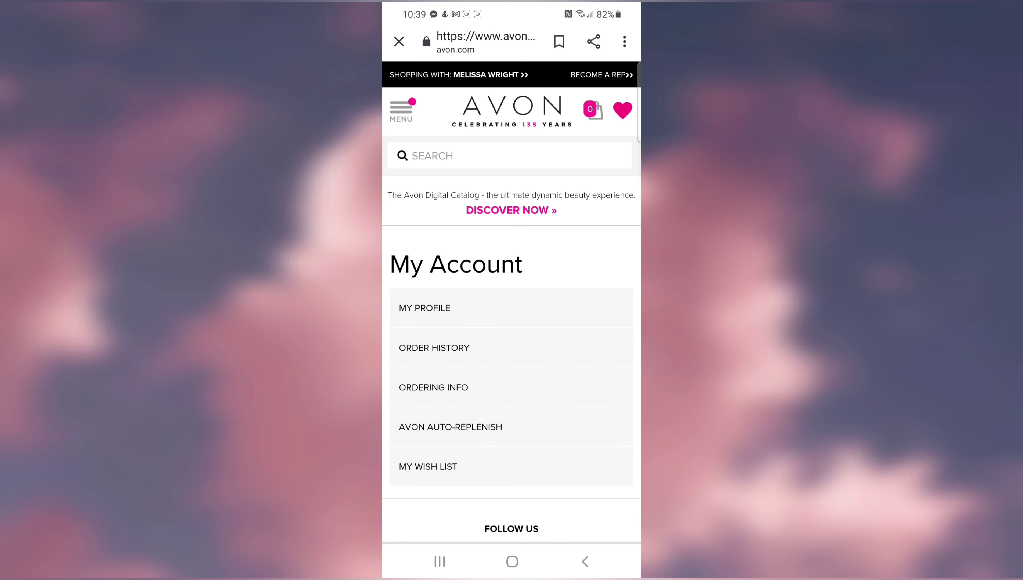
# Step: Pull the phone's notification shade down over the Avon account page
pyautogui.click(424, 307)
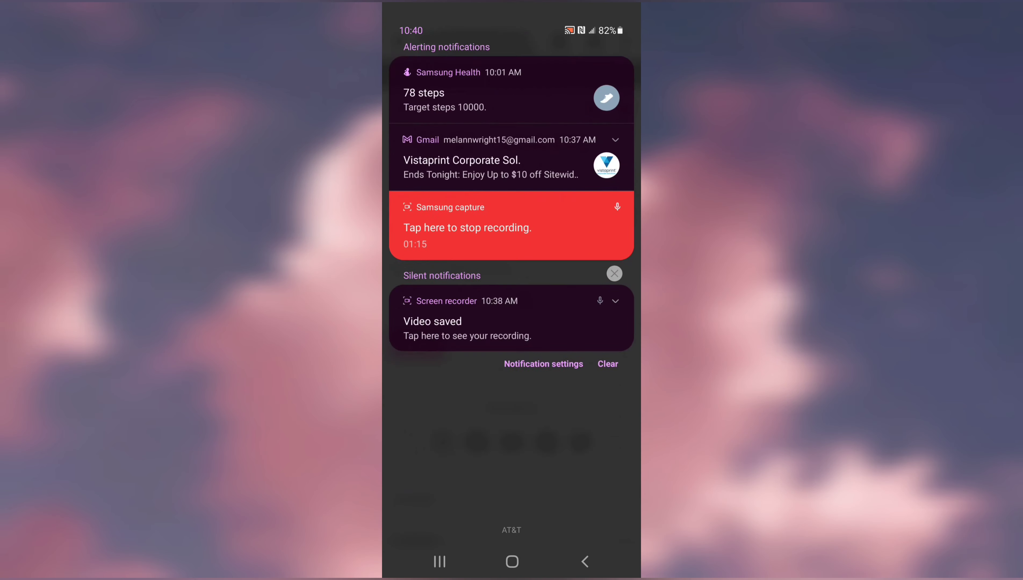
# Step: Dismiss the notification shade to return to Avon's Email Preferences page
pyautogui.click(511, 167)
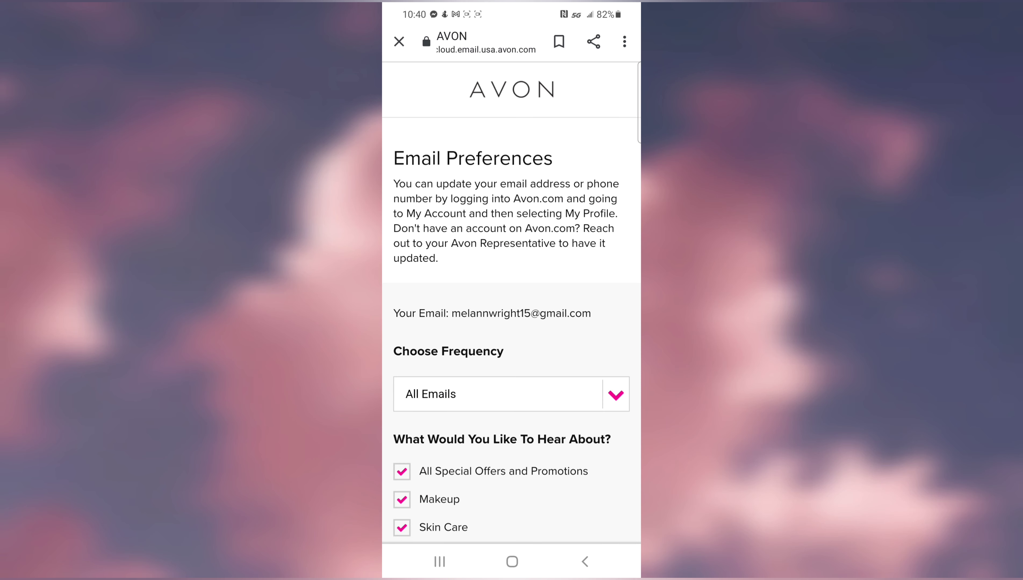
# Step: Keep the email frequency at All Emails from the Choose Frequency list
pyautogui.scroll(-3)
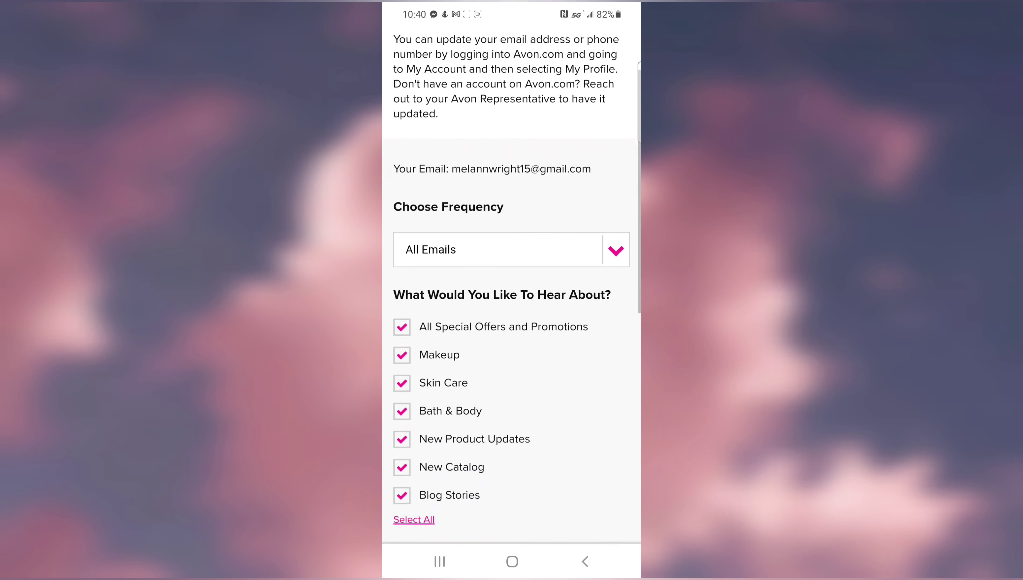
pyautogui.click(511, 249)
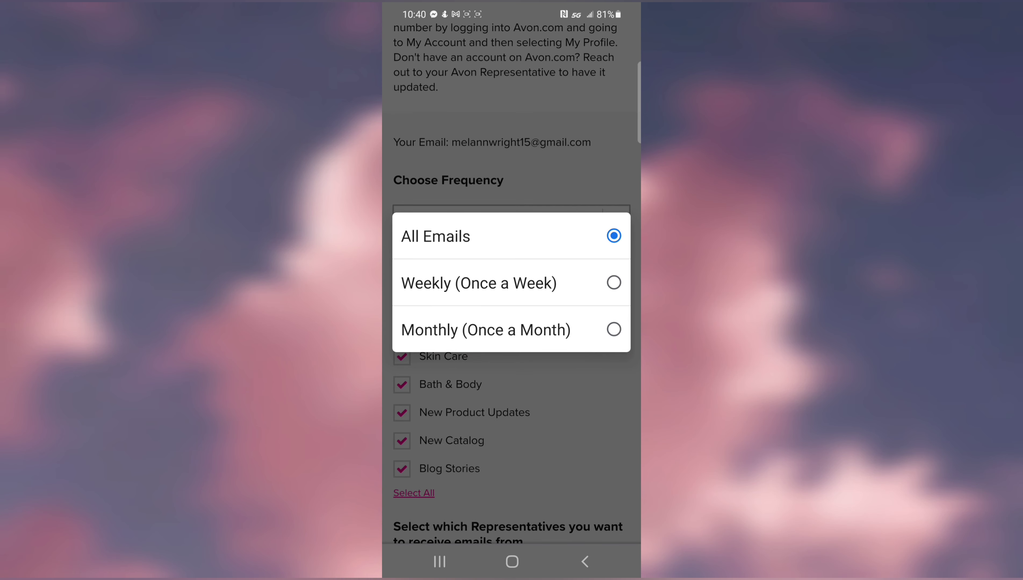
pyautogui.click(435, 236)
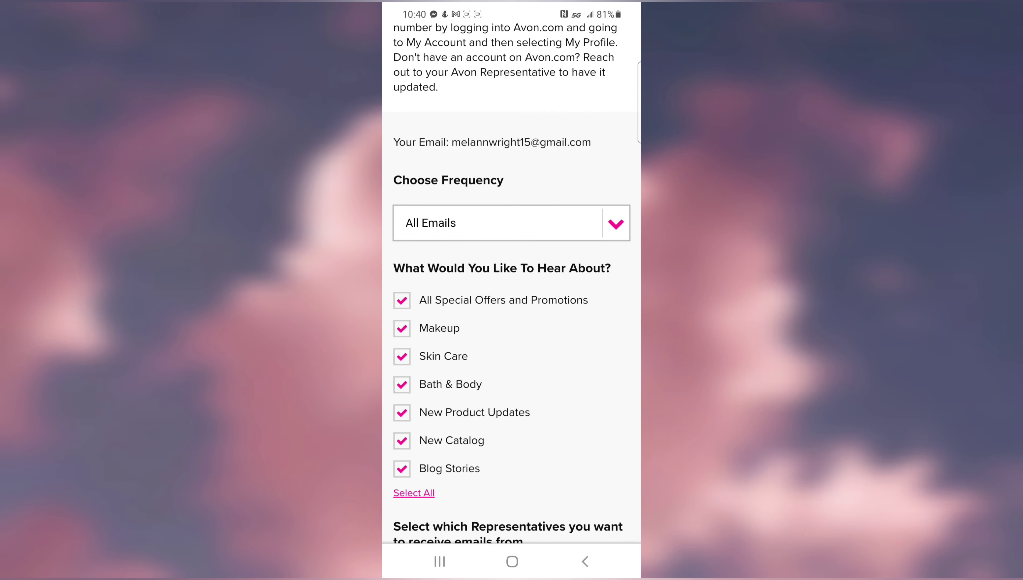
pyautogui.scroll(-3)
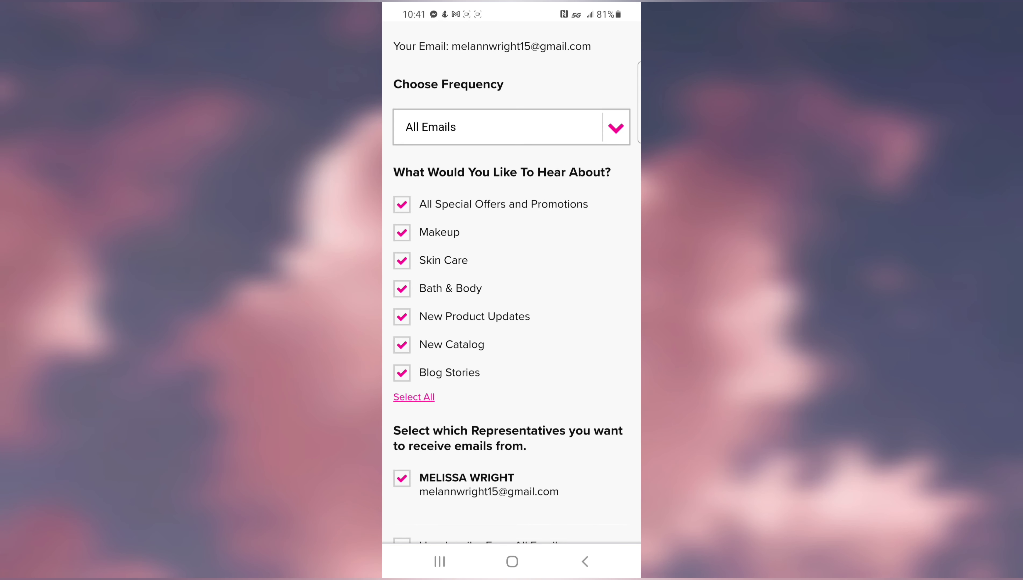
pyautogui.scroll(-3)
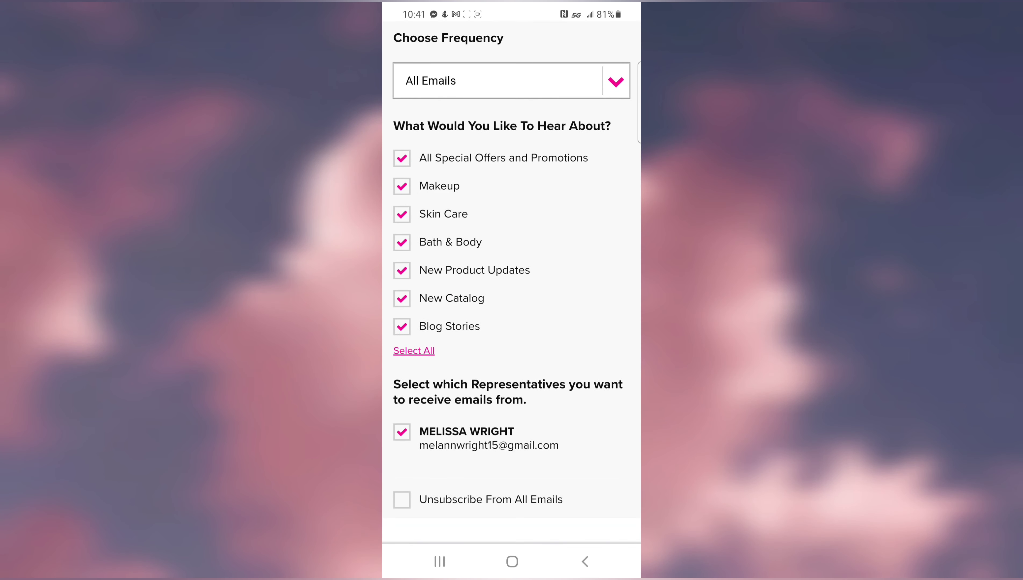
pyautogui.scroll(-3)
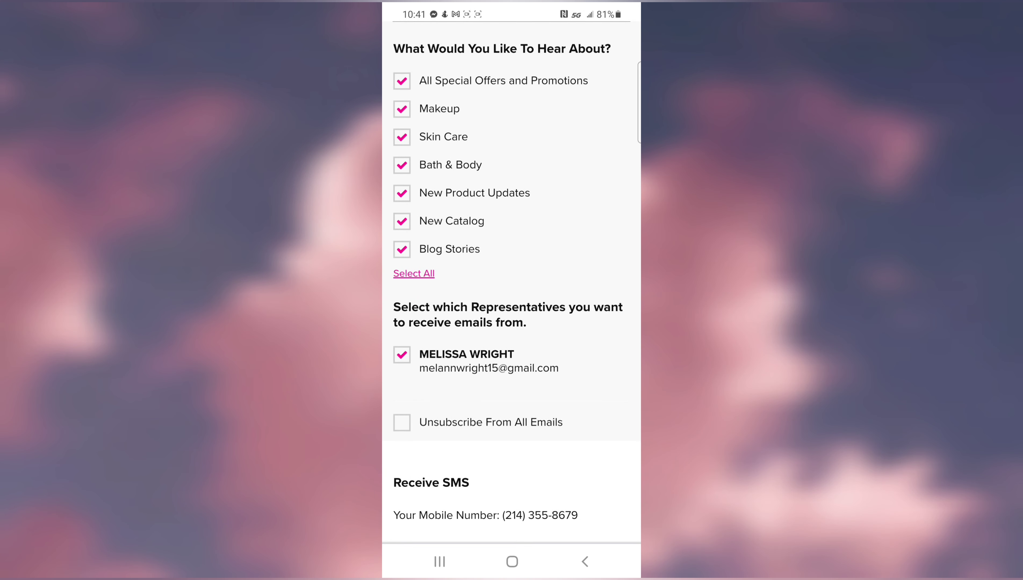
pyautogui.scroll(-3)
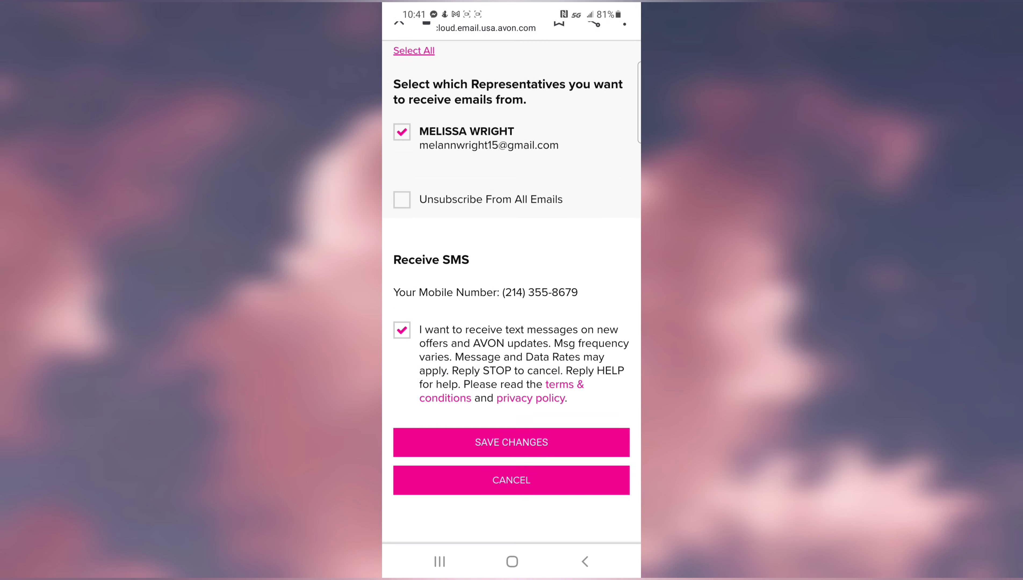
pyautogui.scroll(-3)
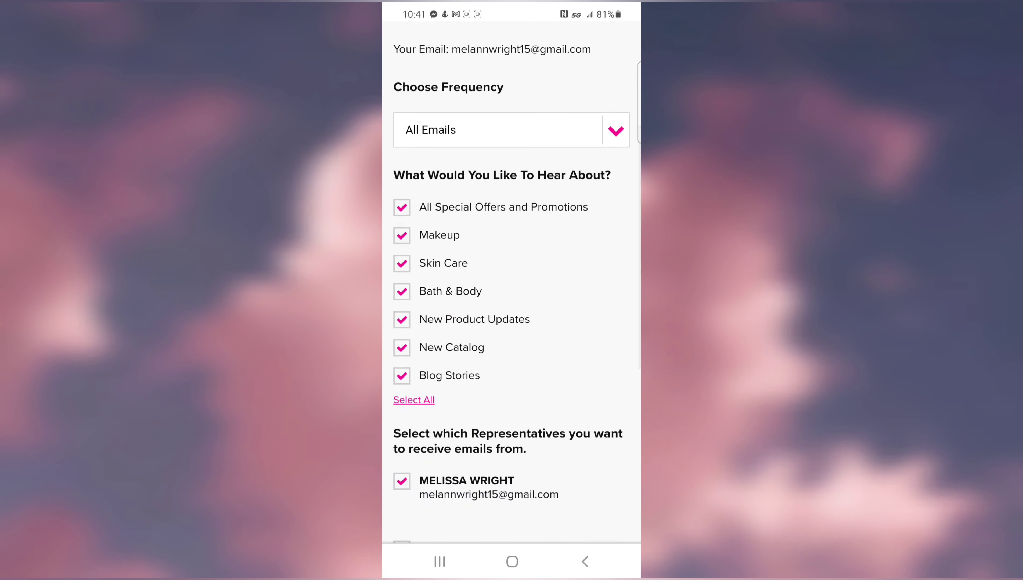
pyautogui.scroll(-3)
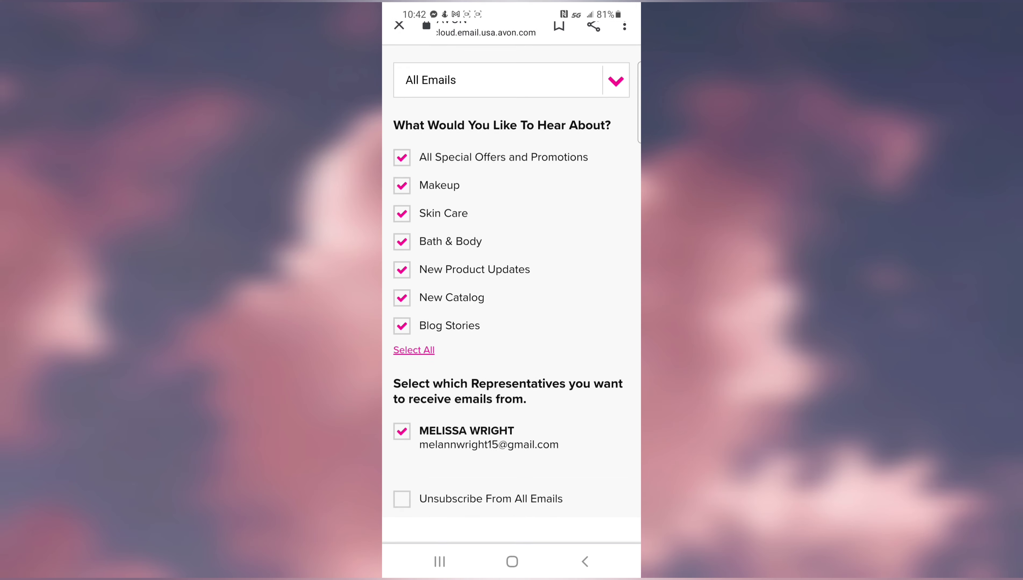
pyautogui.click(511, 80)
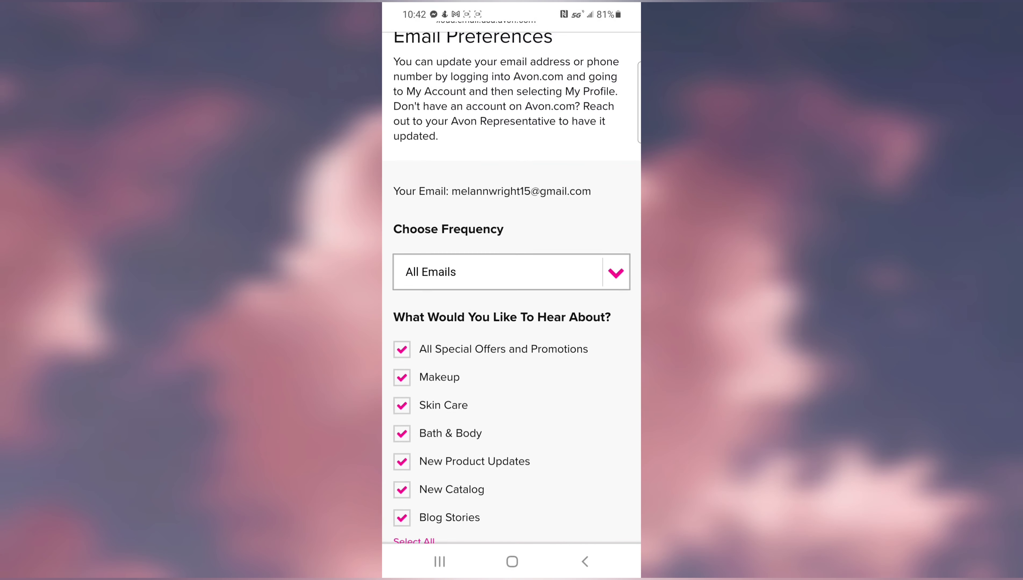
pyautogui.scroll(-3)
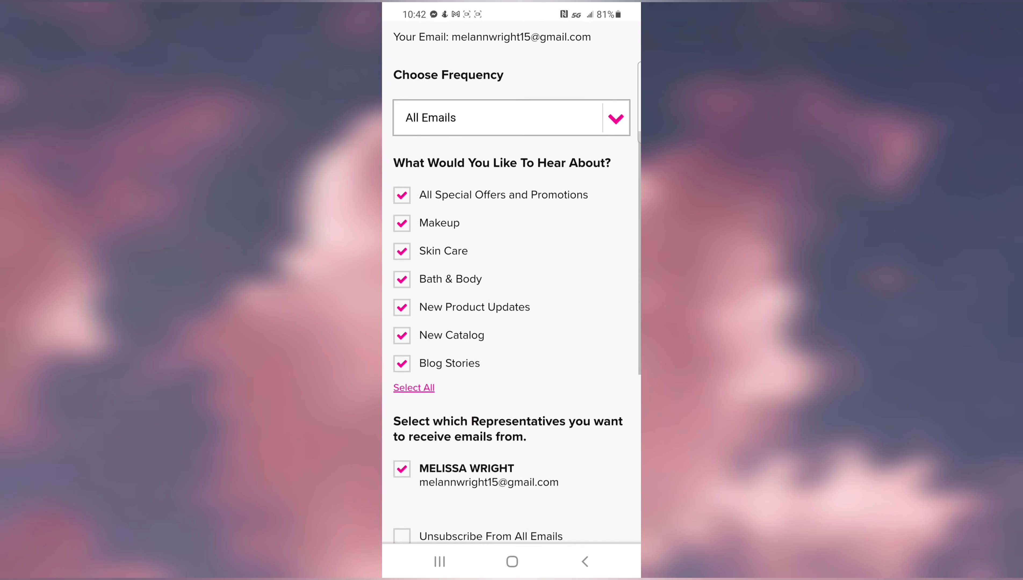
pyautogui.scroll(-3)
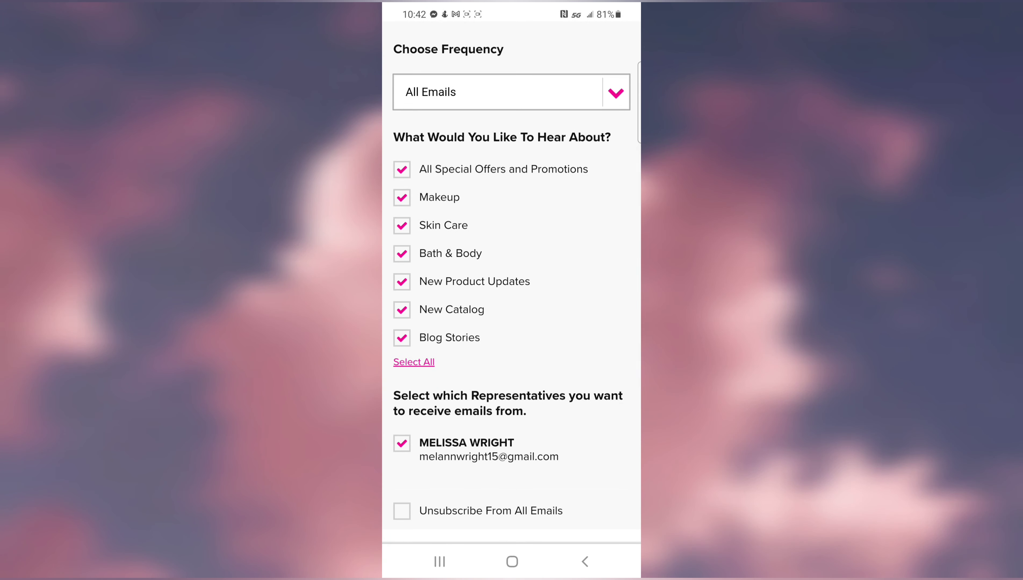
# Step: Clear the topics, tick All Special Offers, re-select every topic, and confirm SMS opt-in is checked
pyautogui.click(402, 169)
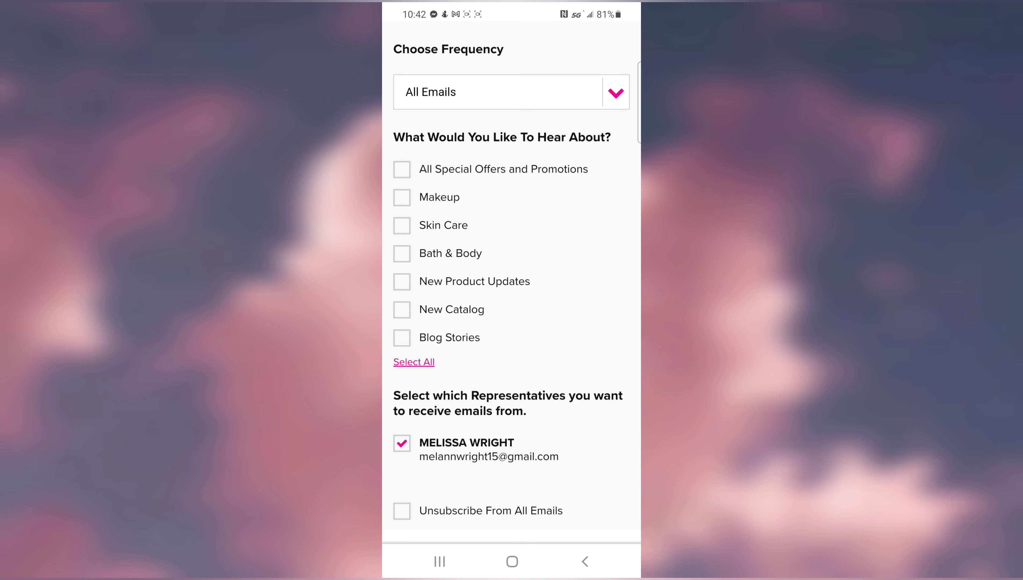
pyautogui.click(402, 169)
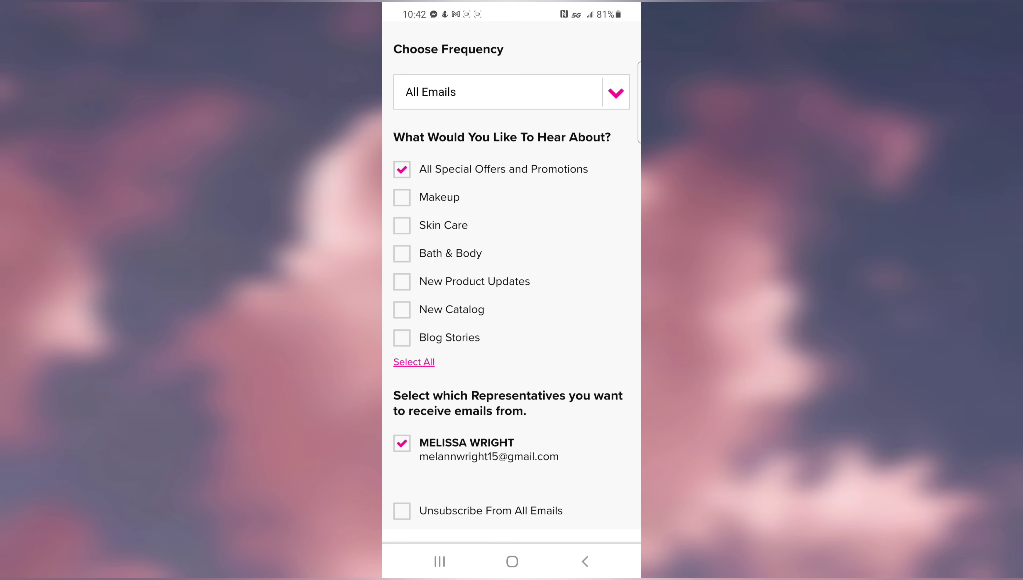
pyautogui.click(413, 362)
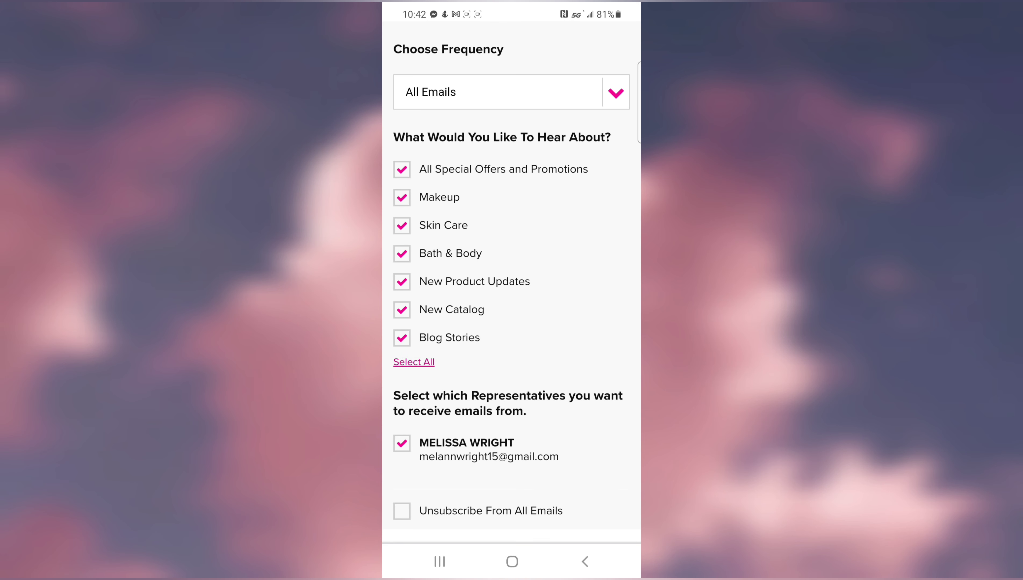
pyautogui.scroll(-3)
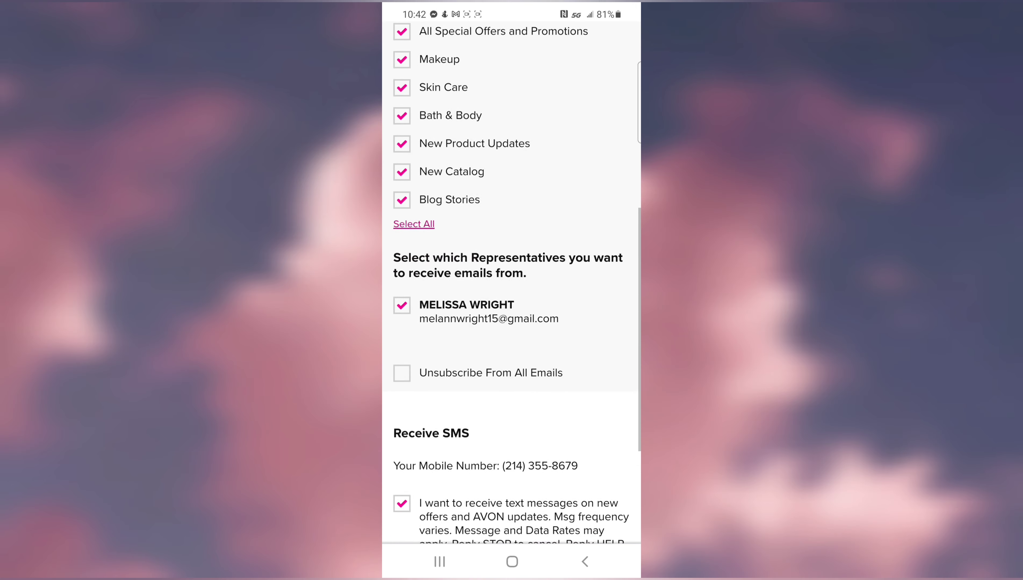